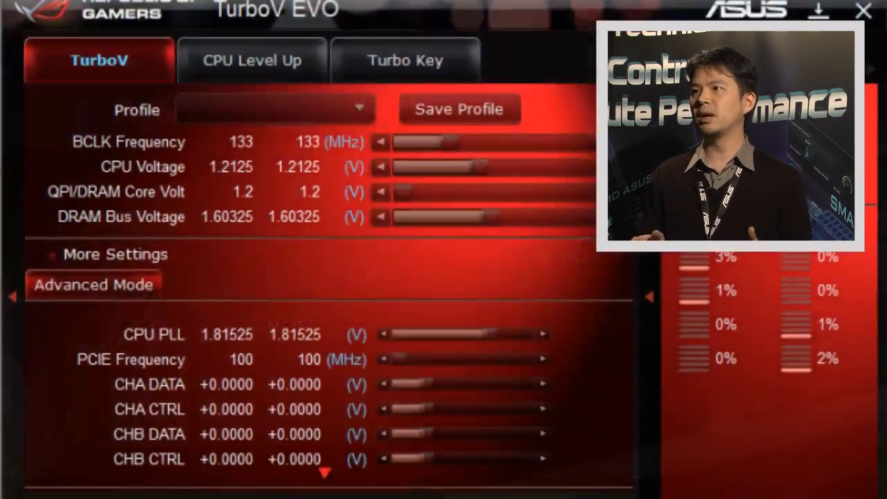
{"action": "scroll", "scroll_direction": "down", "scroll_amount": 3}
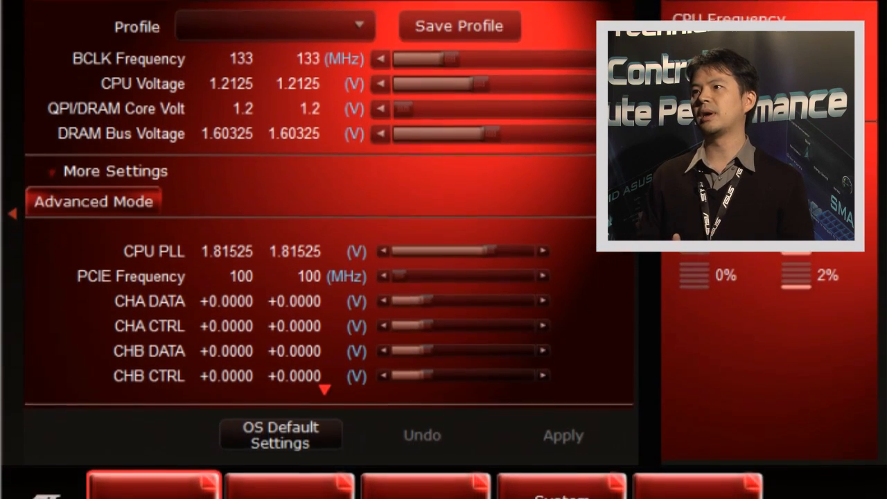
{"action": "scroll", "scroll_direction": "down", "scroll_amount": 3}
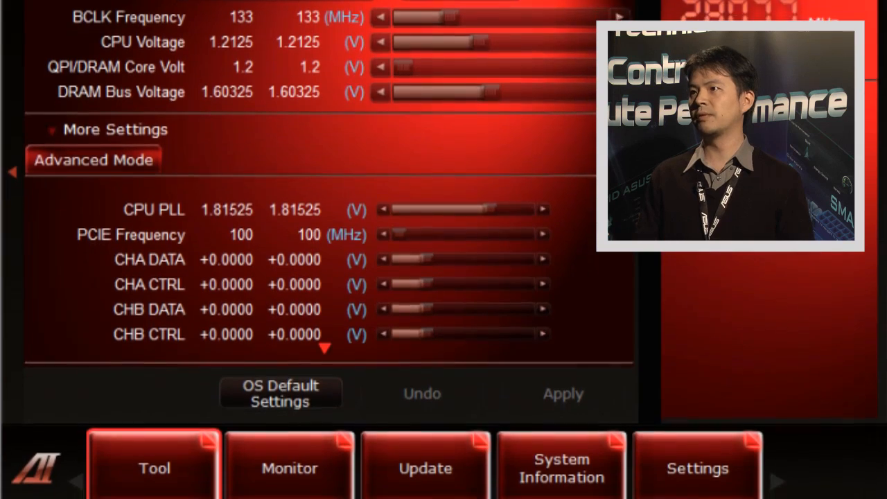